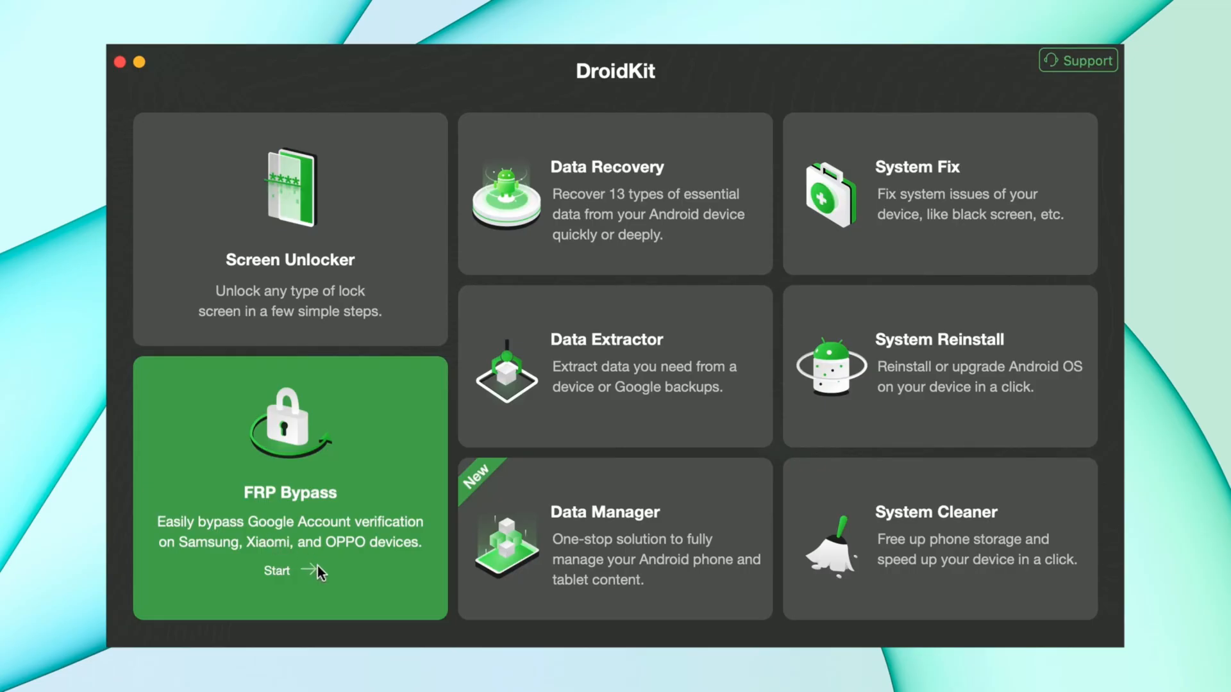
Step: Start the FRP Bypass feature from the DroidKit home screen
left_click(277, 571)
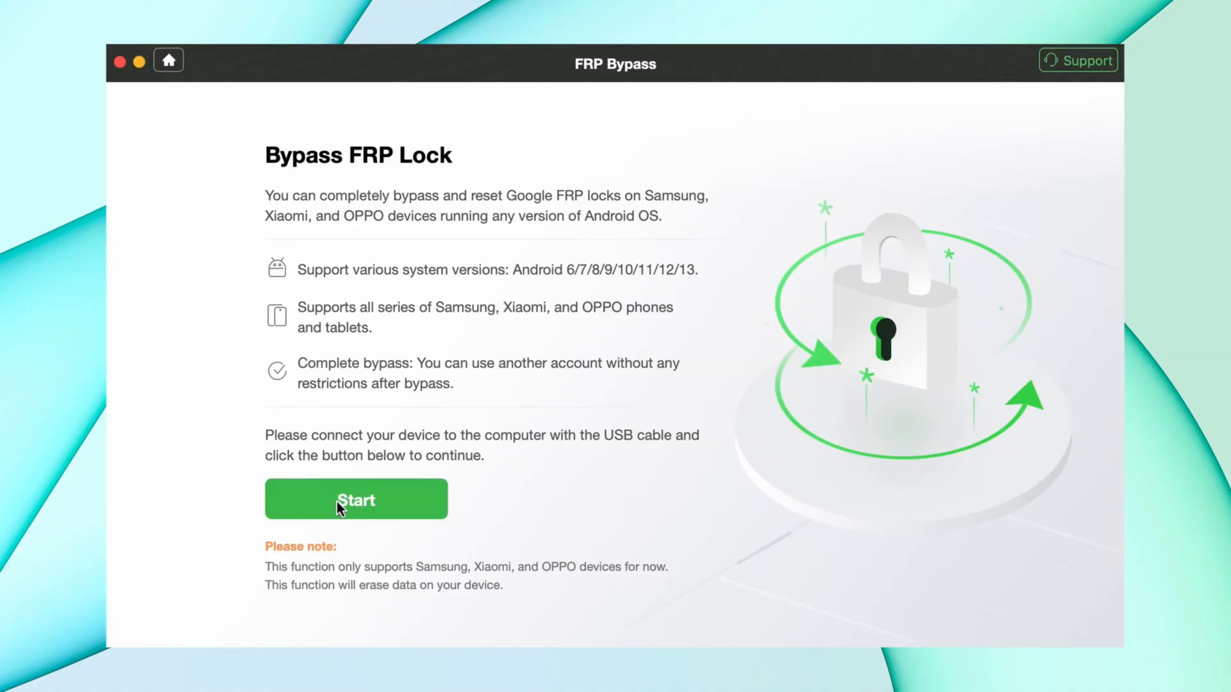
Step: Begin the bypass so DroidKit prepares a configuration file for the connected Samsung device
left_click(355, 498)
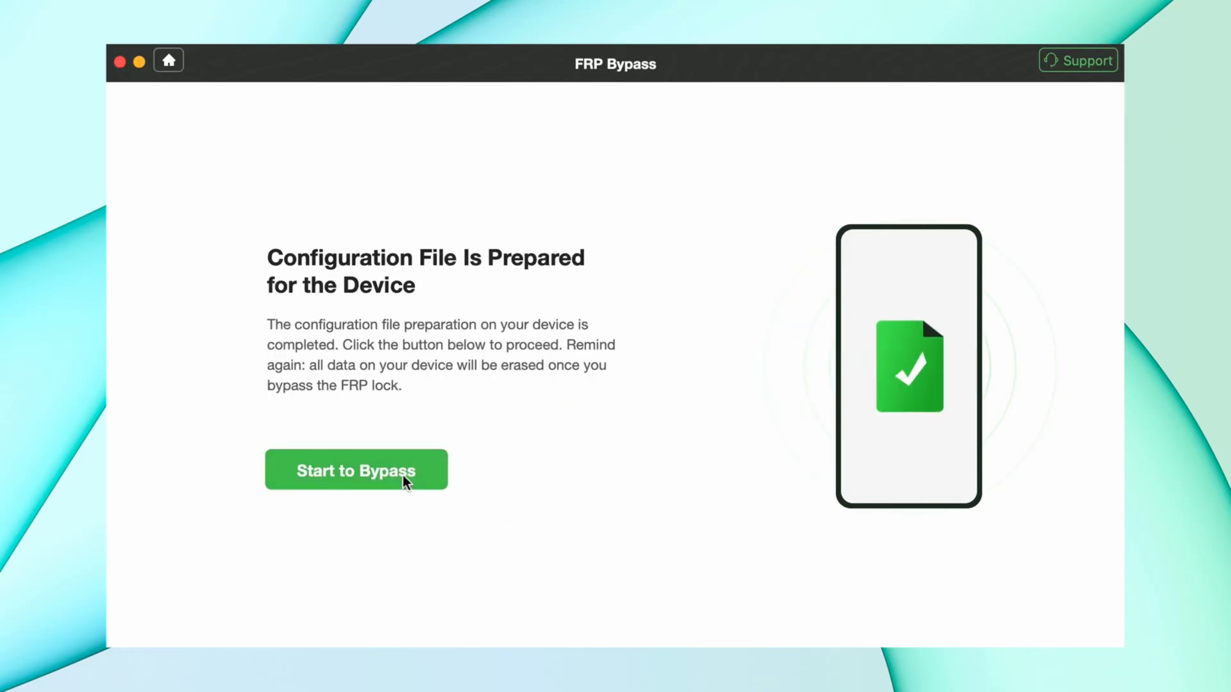
Step: Proceed with the configuration file and choose Android OS 11/12/13 as the device system version
left_click(355, 470)
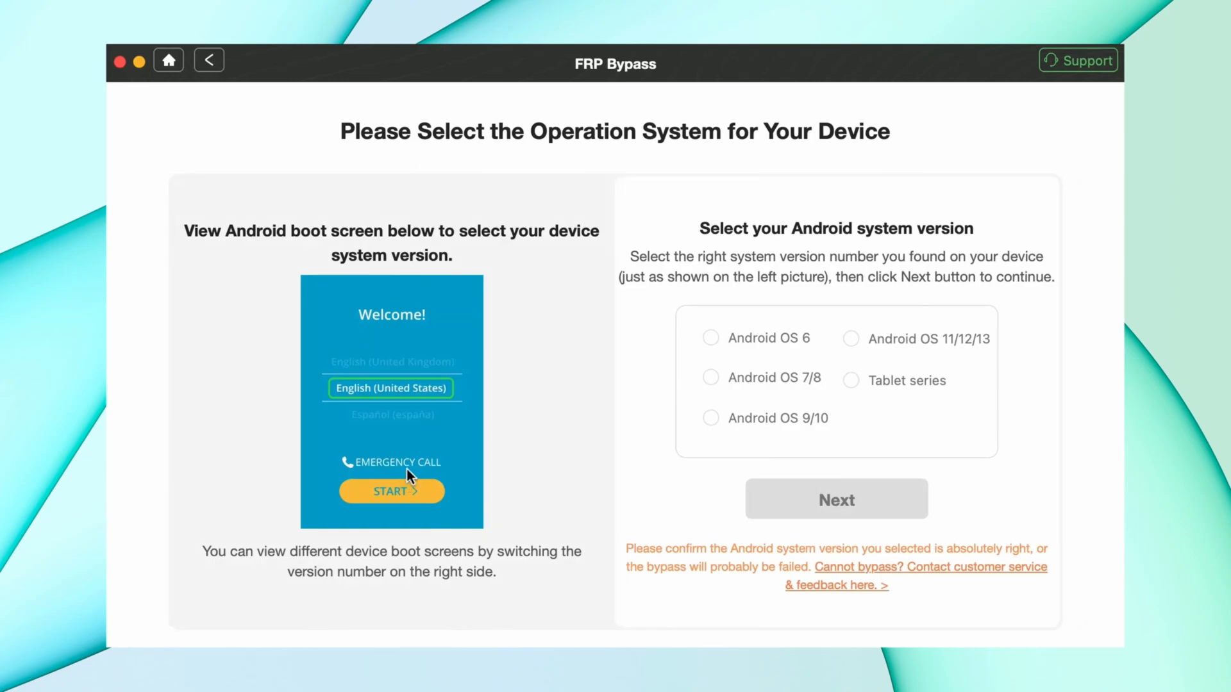
mouse_move(802, 351)
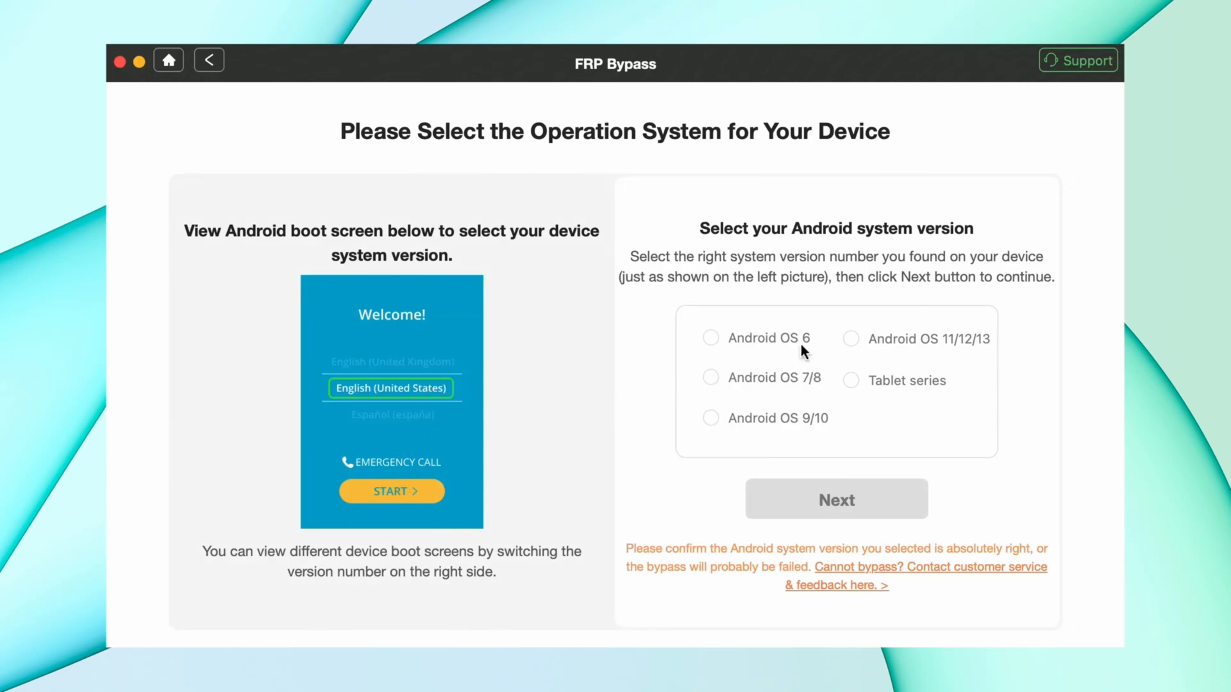
left_click(850, 338)
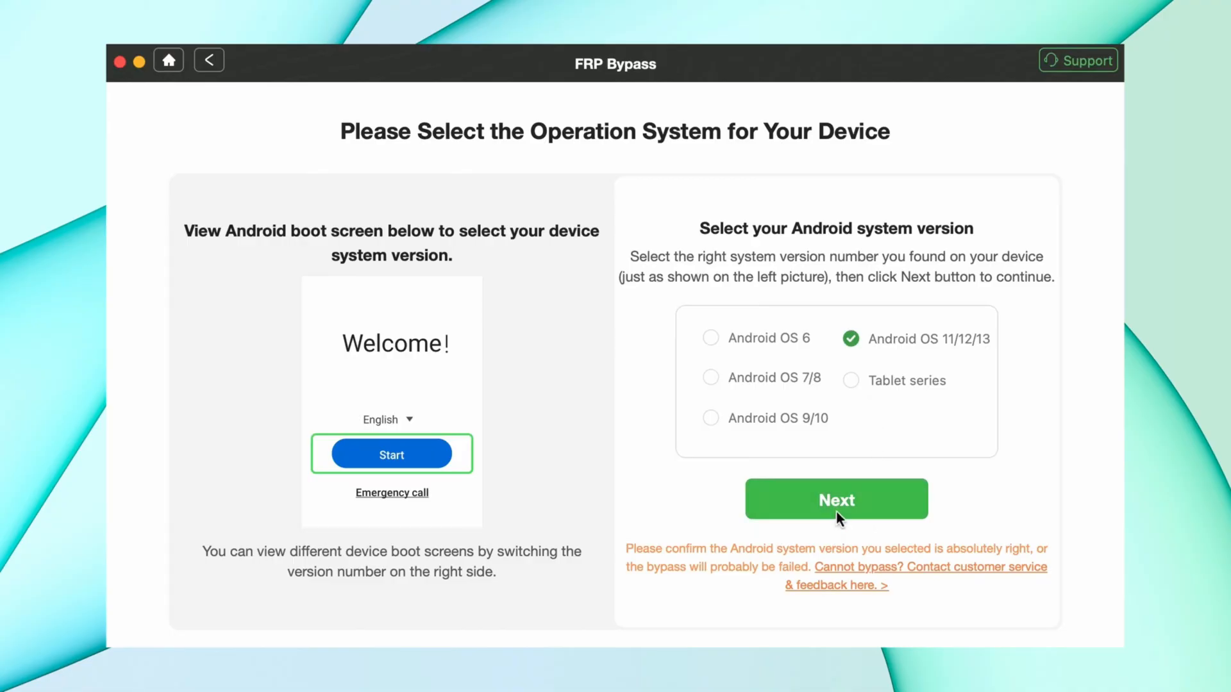
left_click(834, 498)
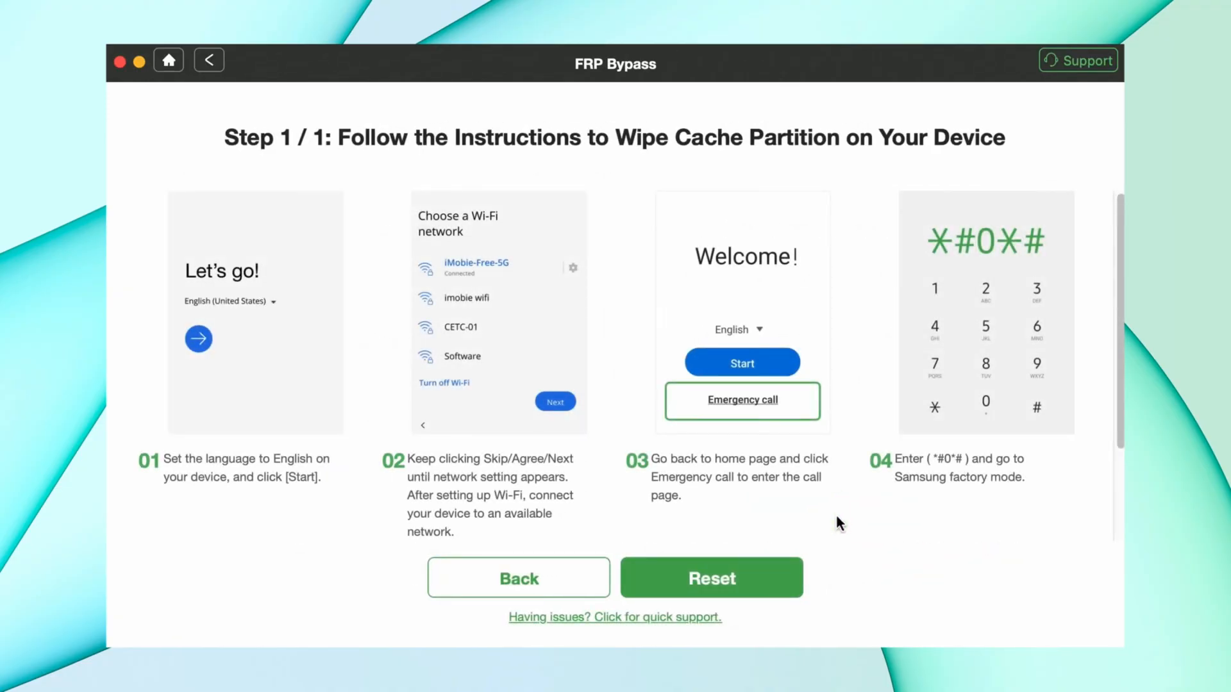
Step: Confirm the wipe-cache steps and factory-mode screen so the FRP bypass runs to 50%
left_click(711, 578)
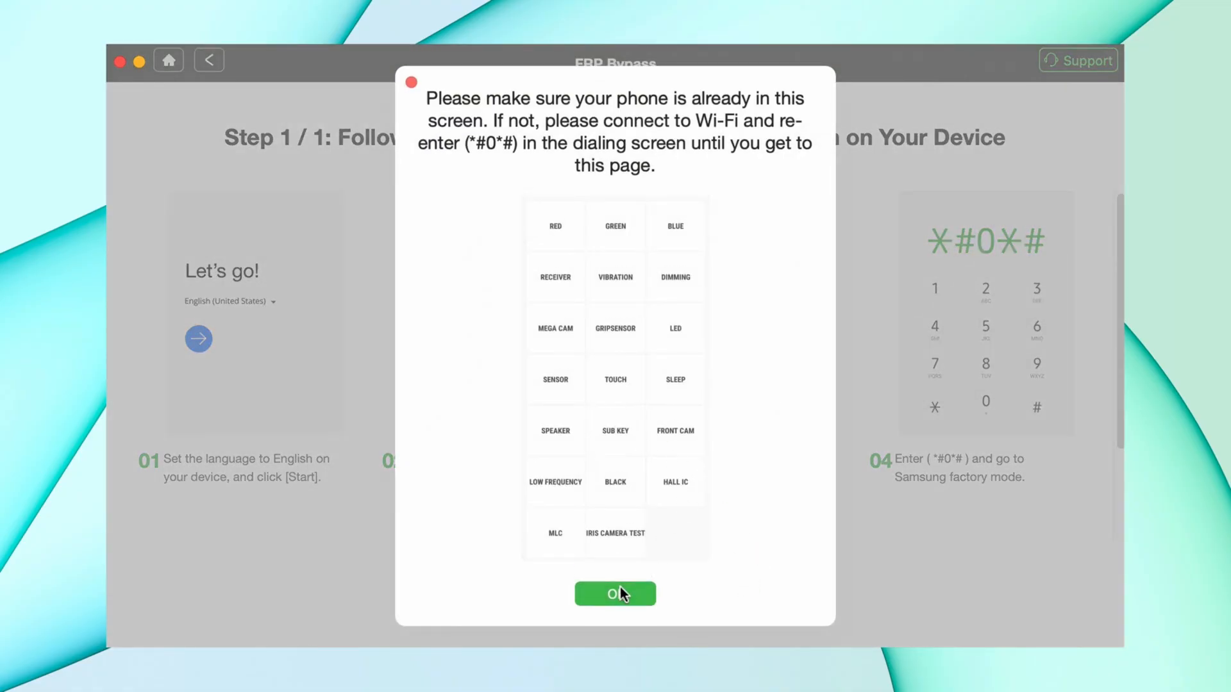
left_click(614, 594)
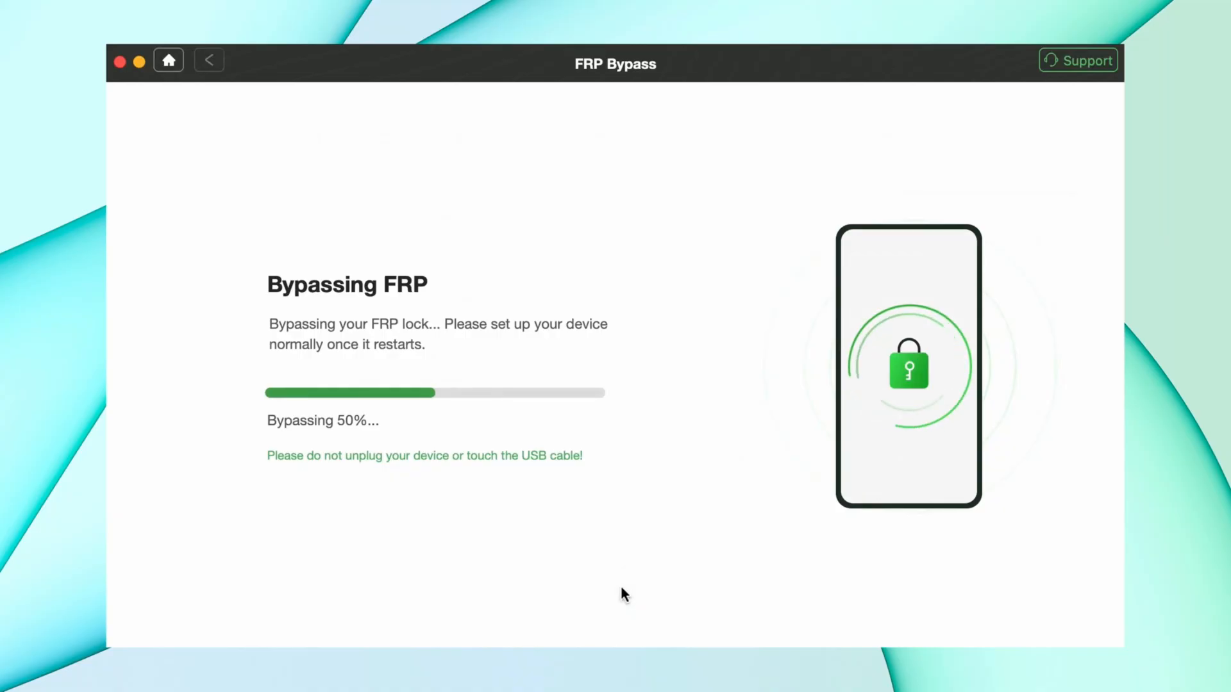